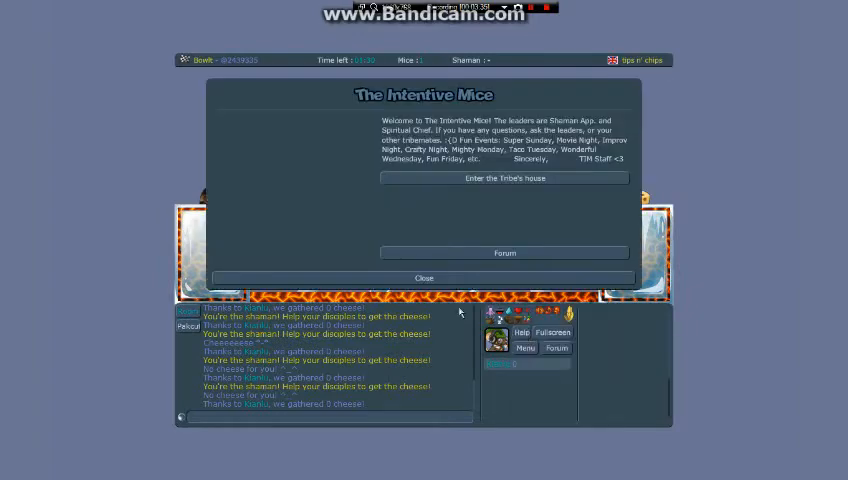
mouse_move(240, 156)
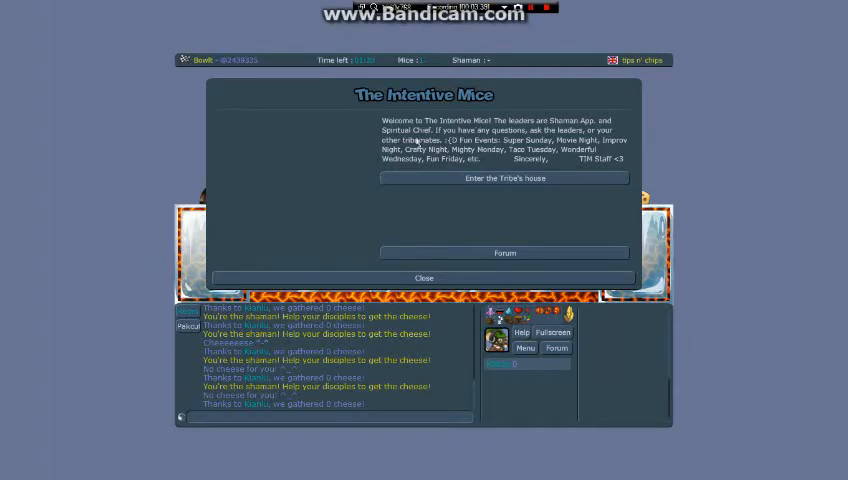
Step: Close The Intentive Mice tribe info panel, returning to the shaman map with ice blocks over lava
click(424, 278)
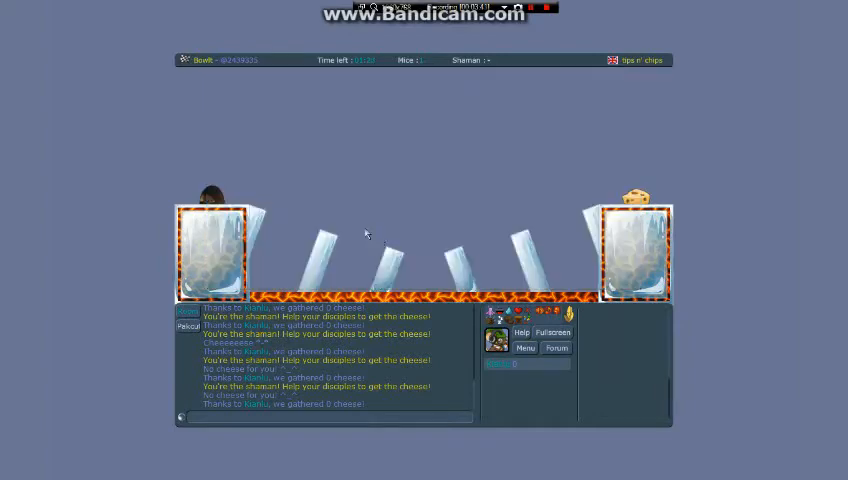